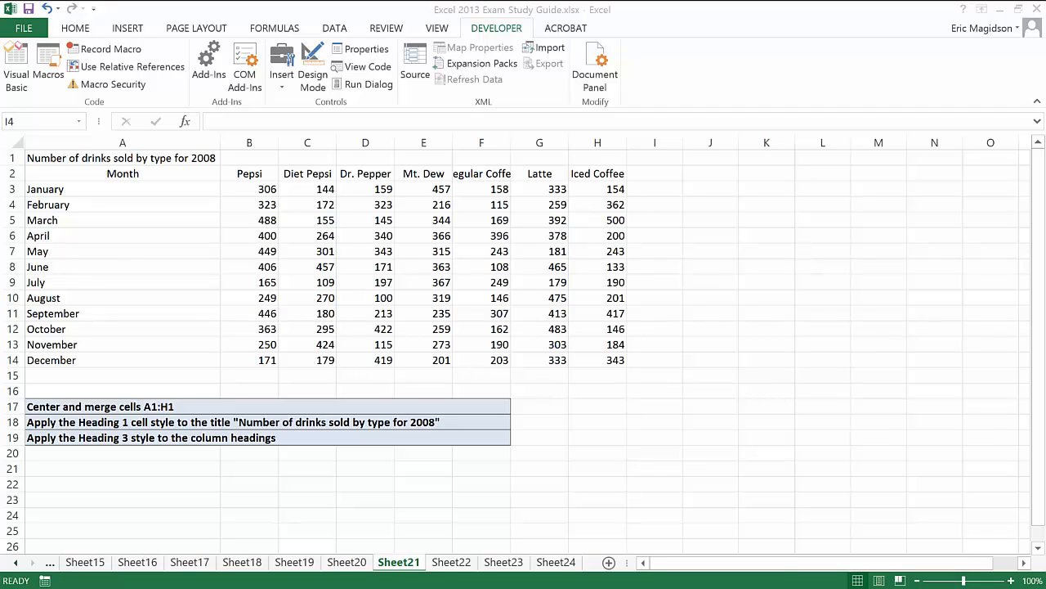
mouse_move(363, 115)
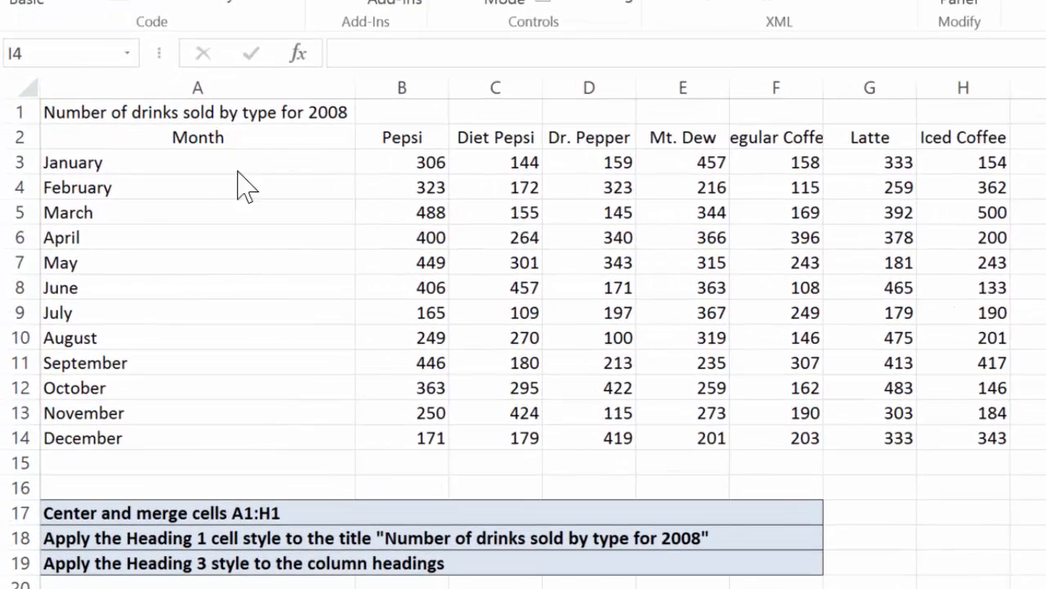
mouse_move(292, 246)
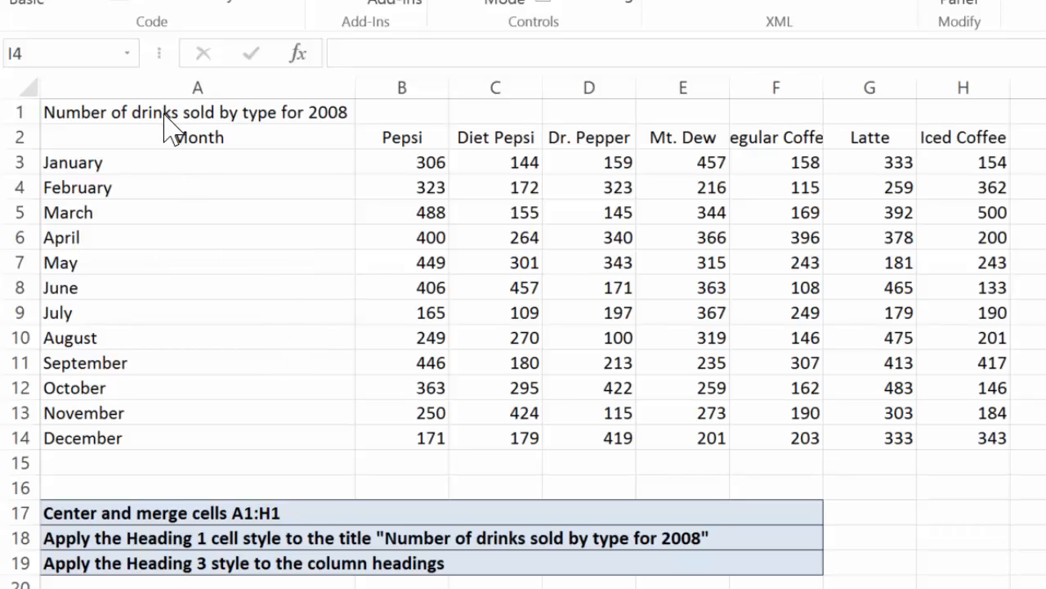
Step: Select the title row A1:H1 and bring up the Home formatting commands
drag(196, 111, 589, 137)
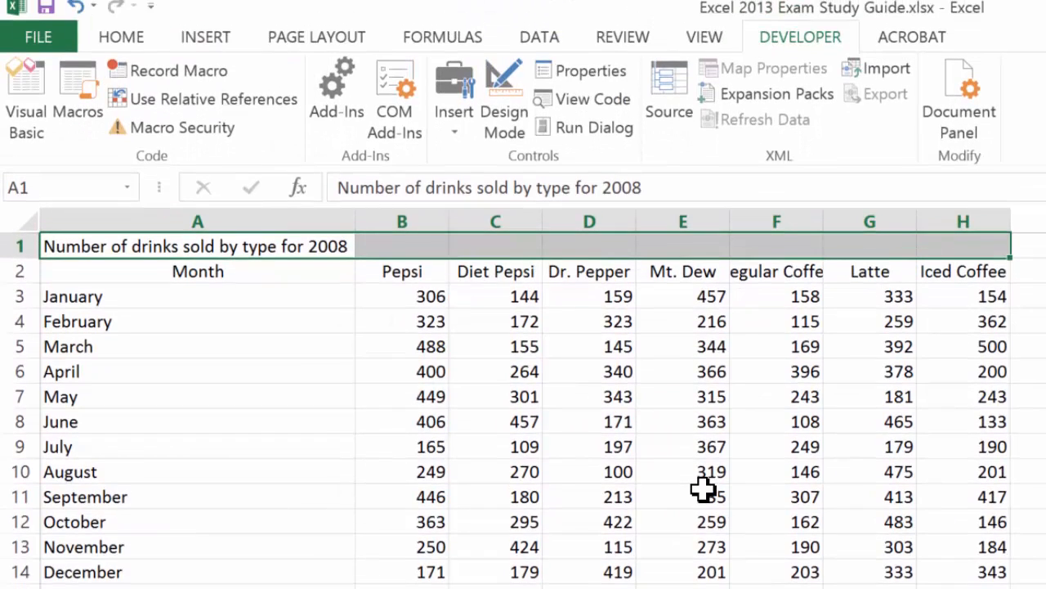
click(121, 36)
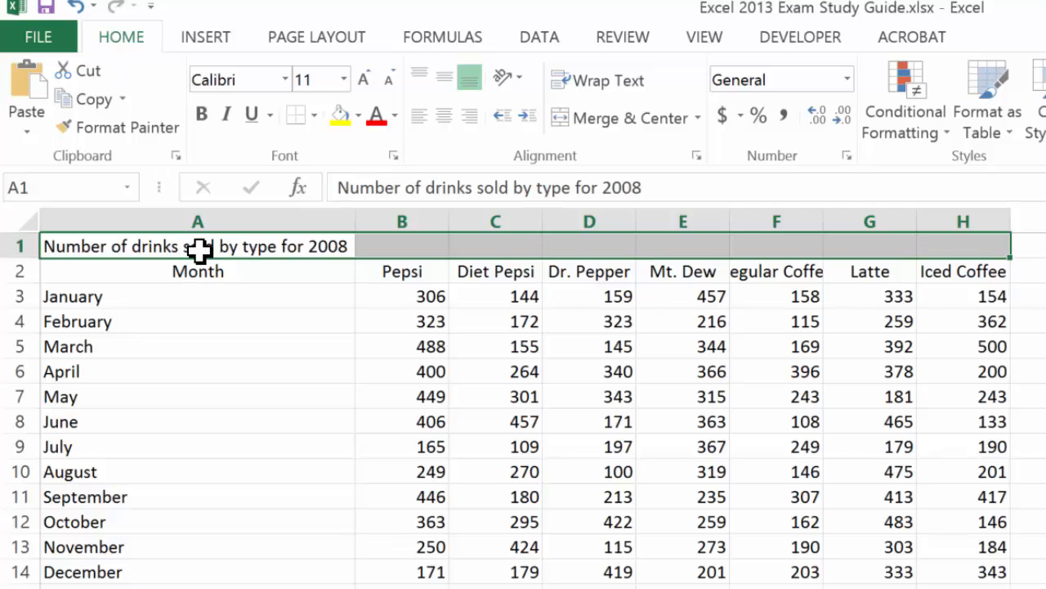
mouse_move(956, 248)
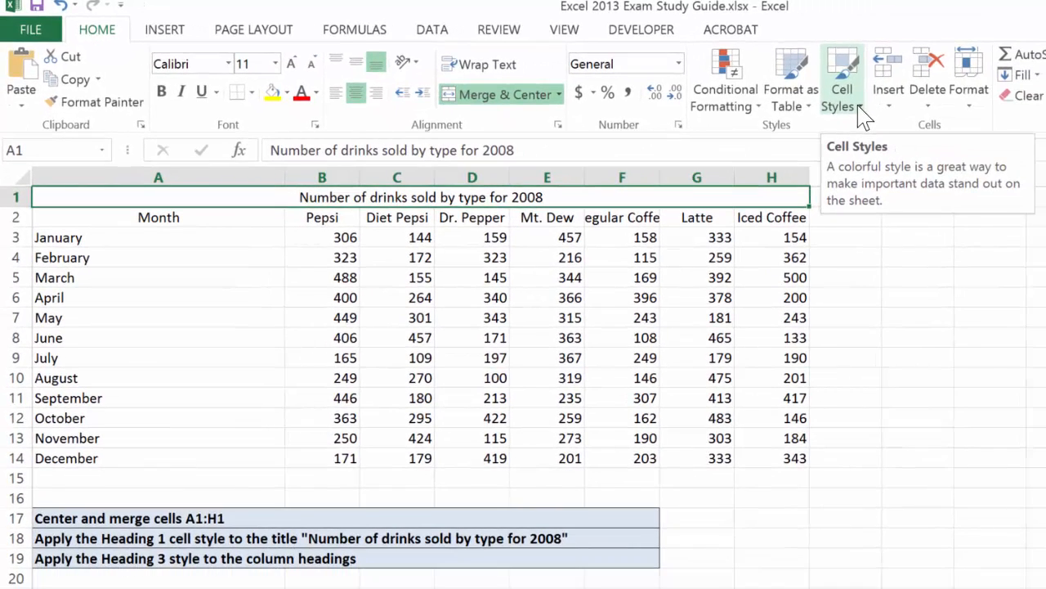
Step: Apply the Heading 1 cell style to the merged title in A1
click(840, 82)
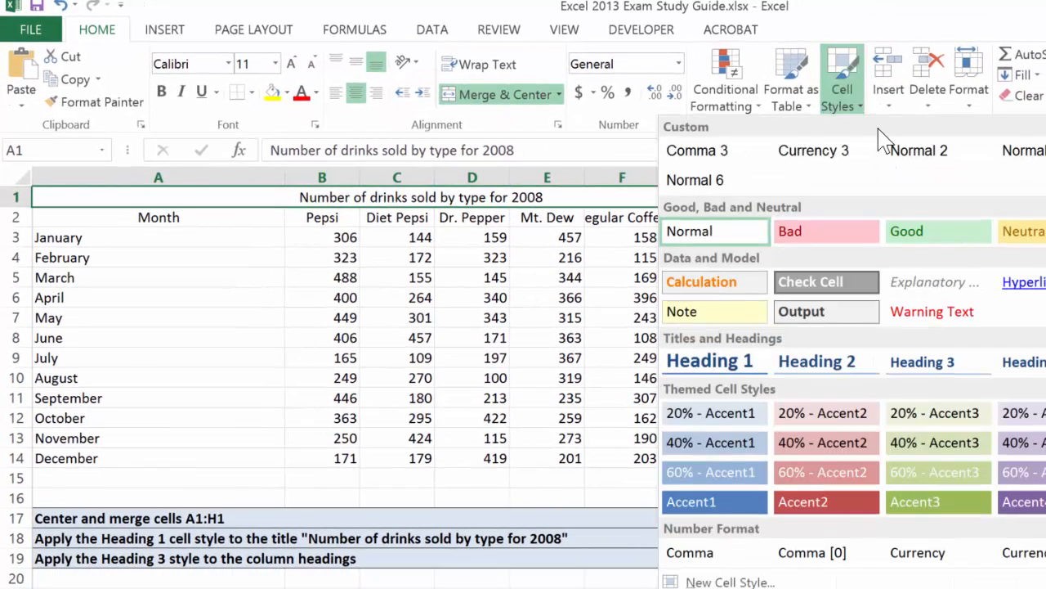
click(709, 361)
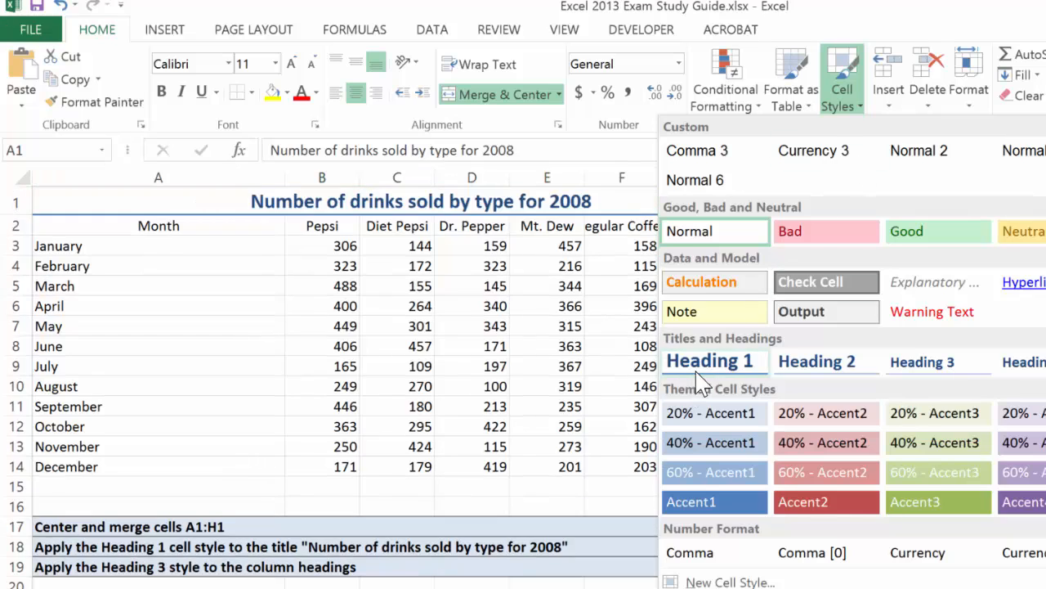
click(713, 361)
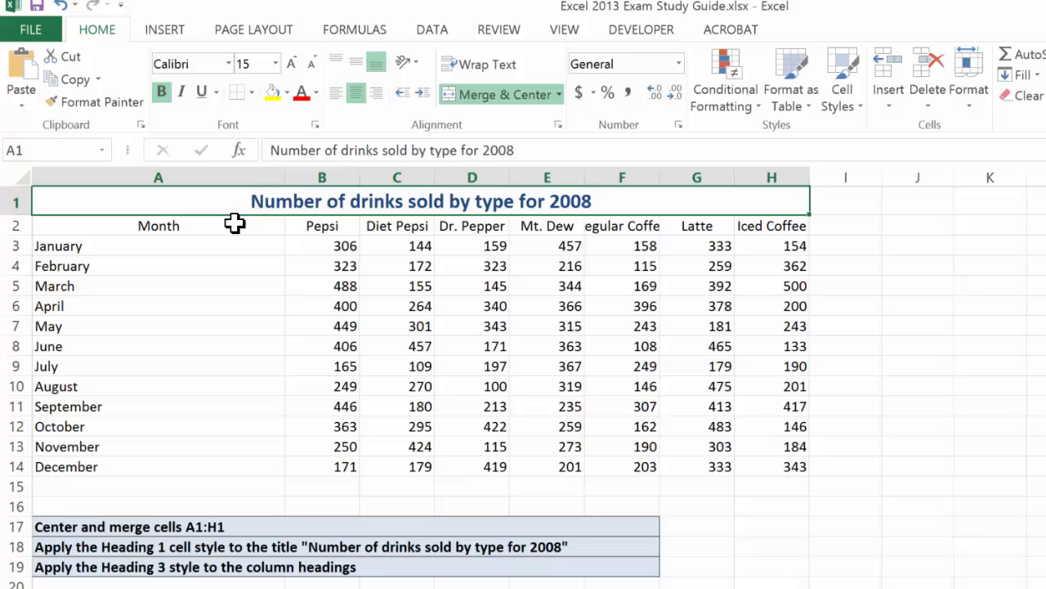
click(157, 226)
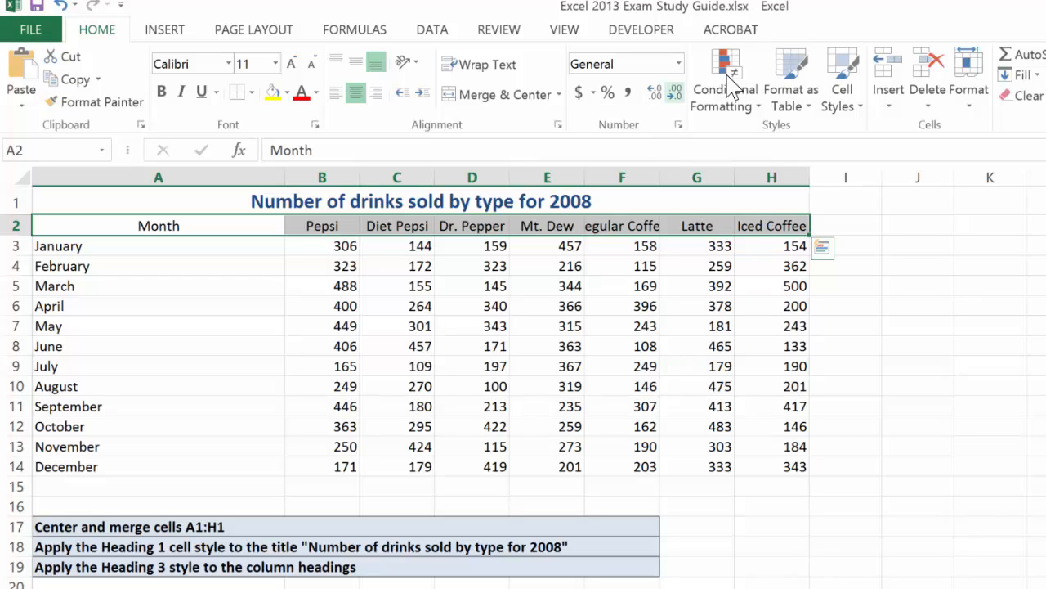
Step: Open the Cell Styles gallery to apply Heading 3 to the row 2 headings
click(842, 78)
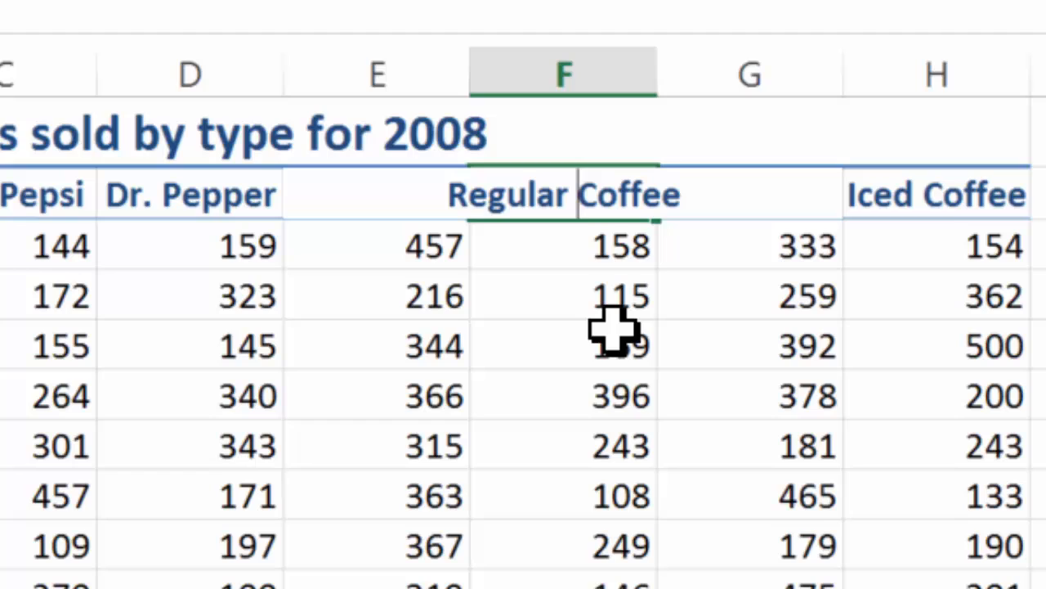
mouse_move(510, 270)
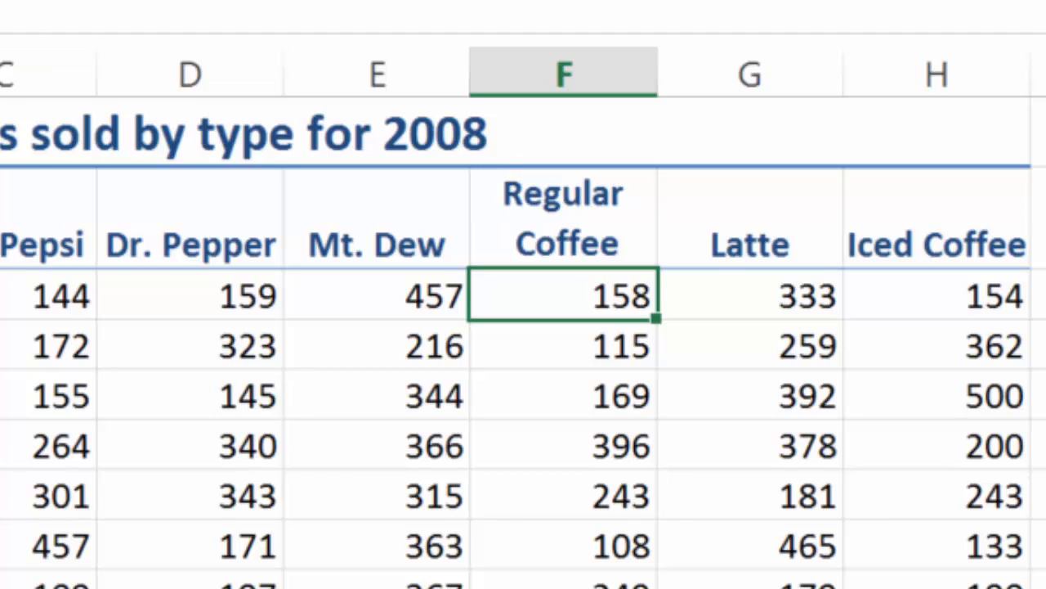
mouse_move(24, 156)
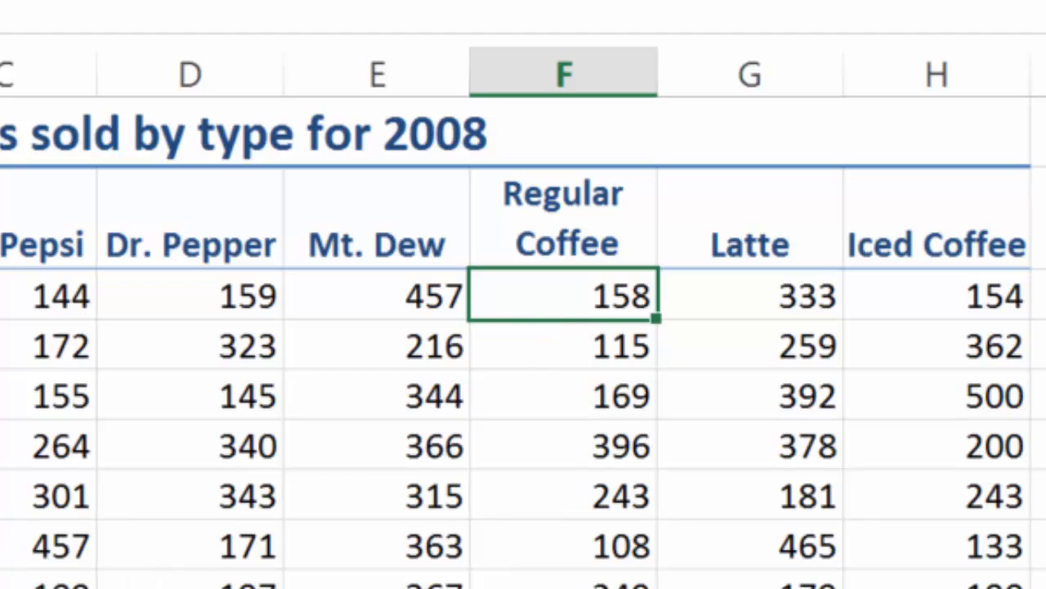
mouse_move(890, 522)
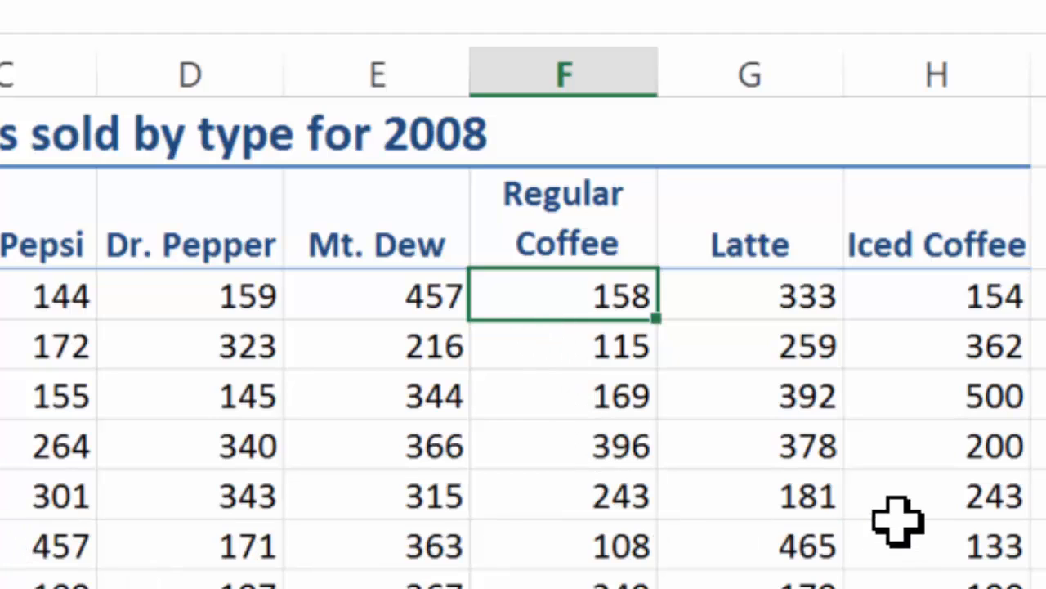
mouse_move(917, 542)
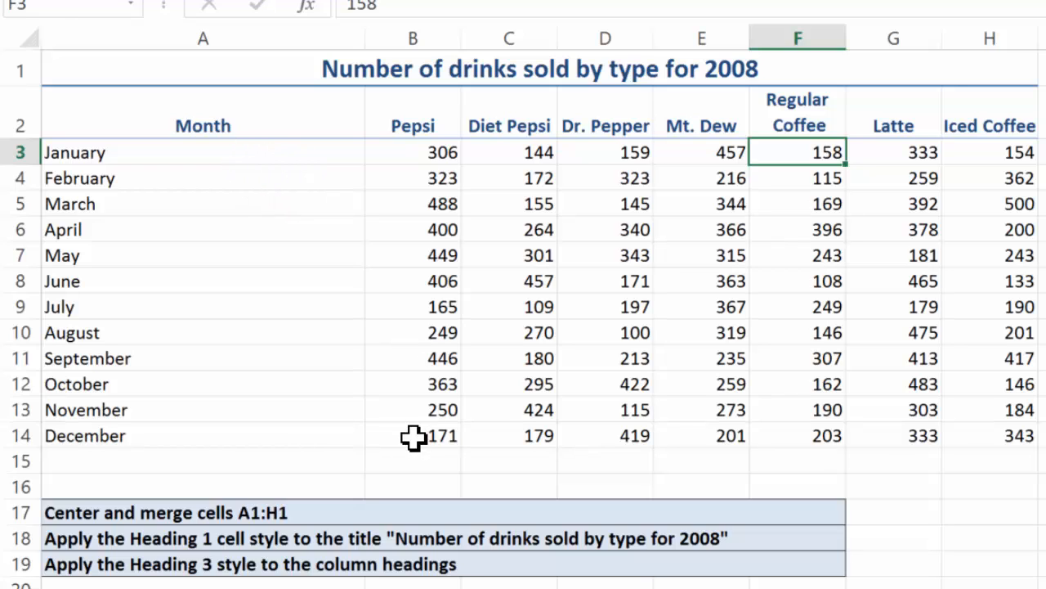
mouse_move(265, 128)
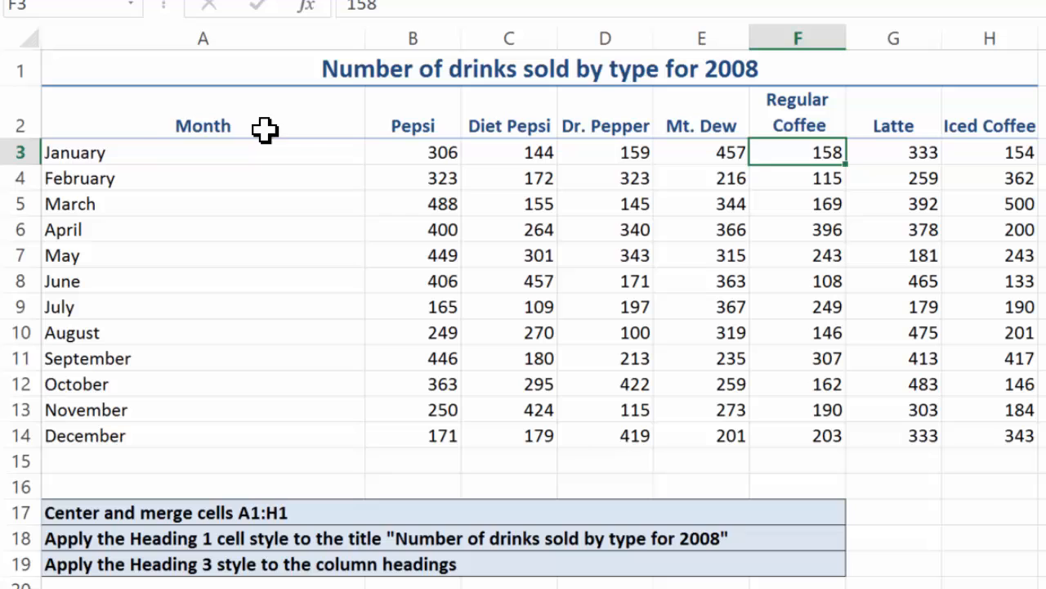
mouse_move(361, 29)
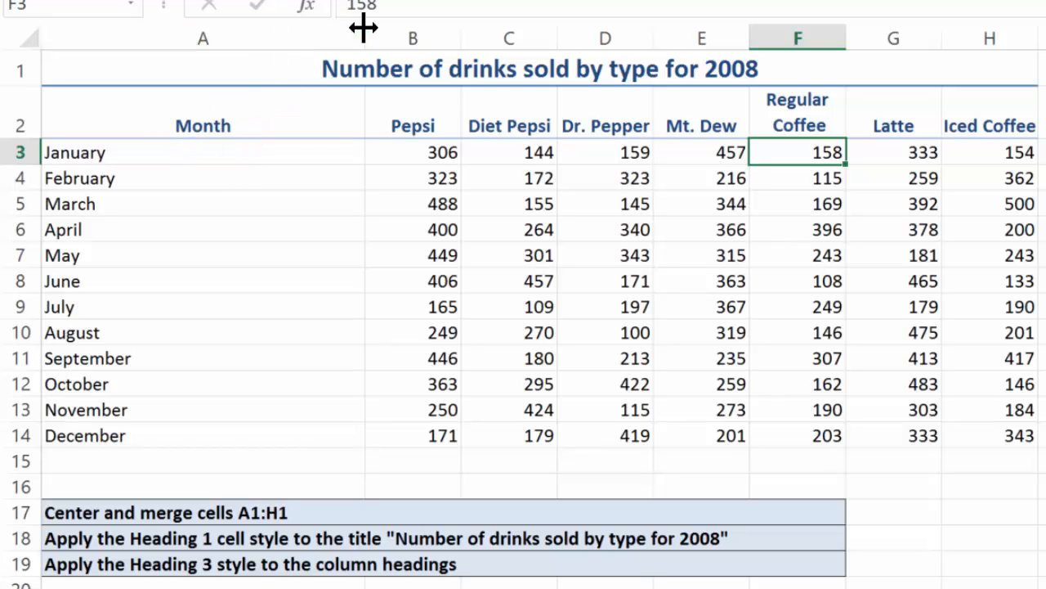